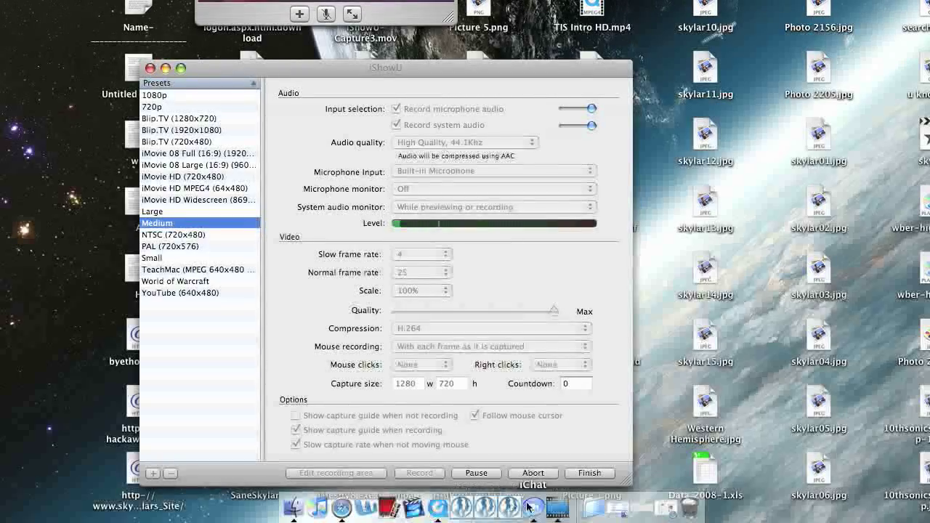
pyautogui.moveTo(503, 512)
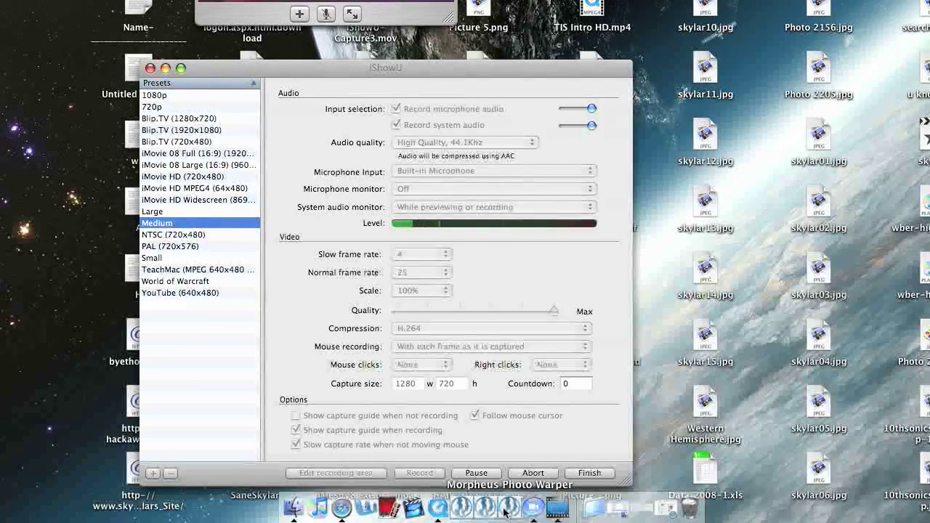
pyautogui.moveTo(340, 503)
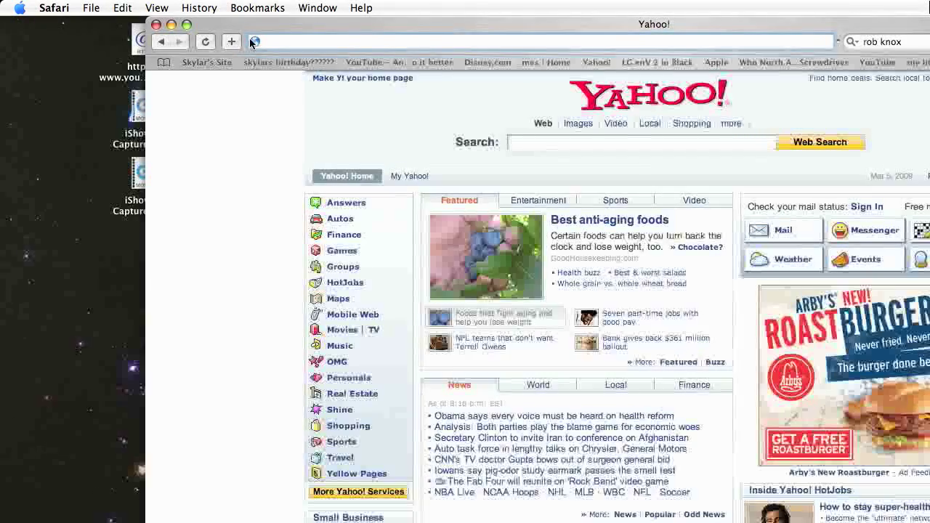
# - Enter animatephotos.com in the Safari address bar
pyautogui.write('animatepho')
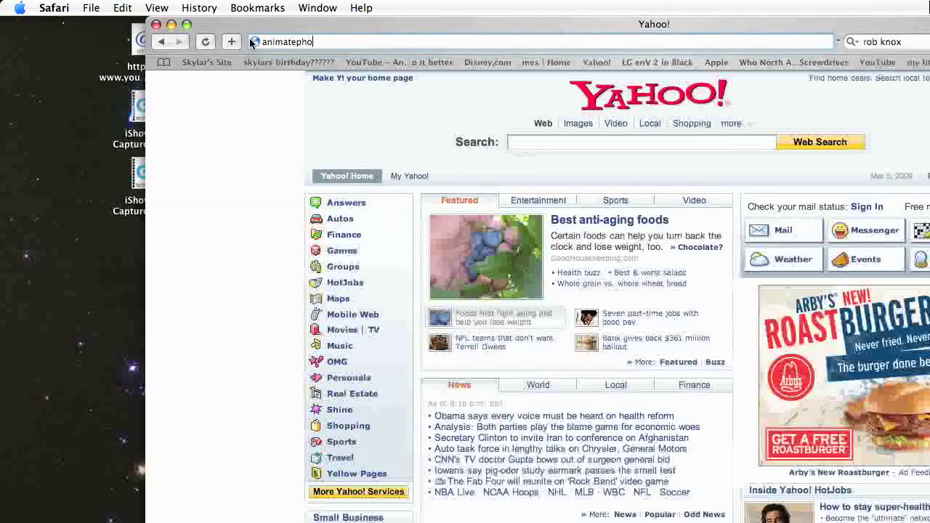
pyautogui.write('tos')
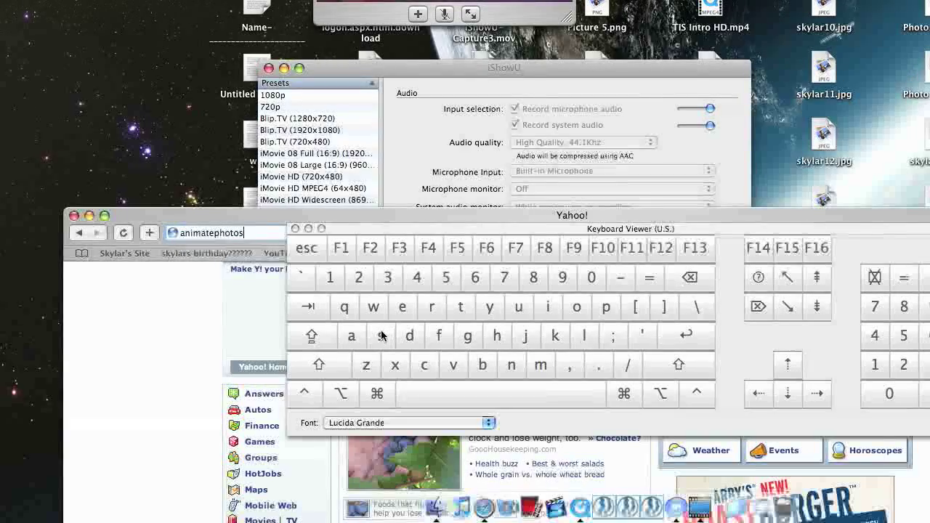
pyautogui.write('.com')
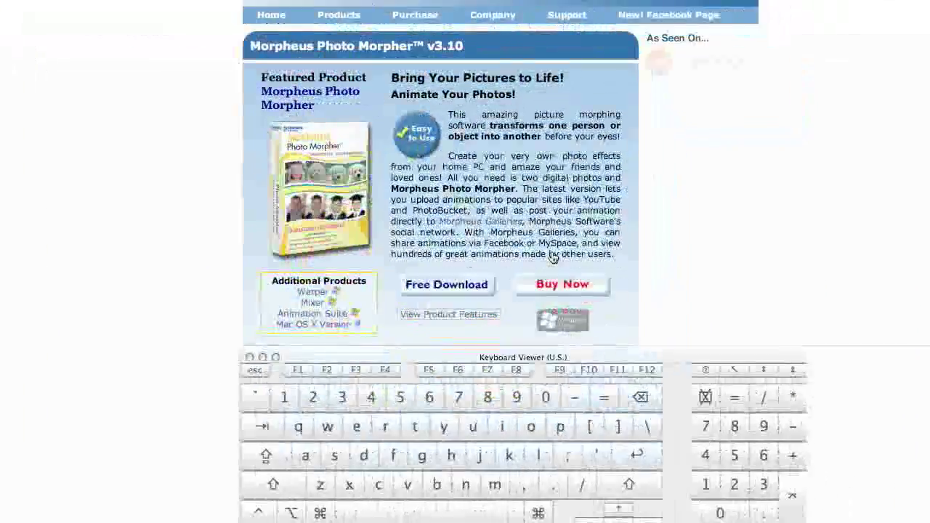
# - Scroll down the Morpheus Photo Morpher page to the Free Download link
pyautogui.scroll(-3)
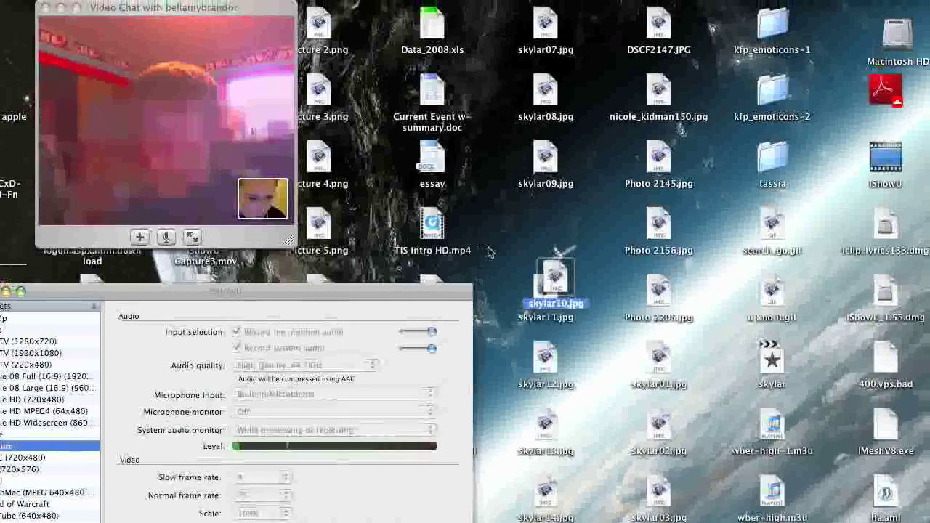
# - Arrange the Finder desktop icons by Kind via the View menu
pyautogui.click(160, 9)
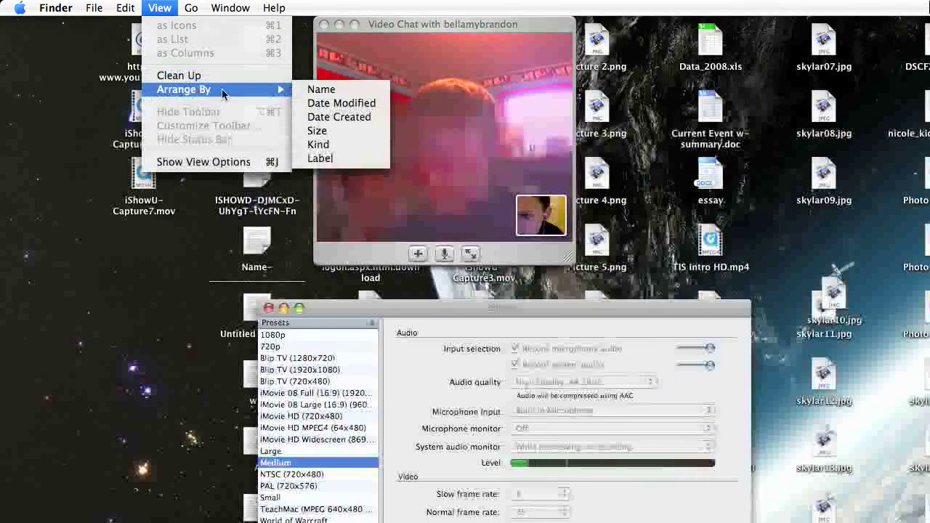
pyautogui.moveTo(319, 145)
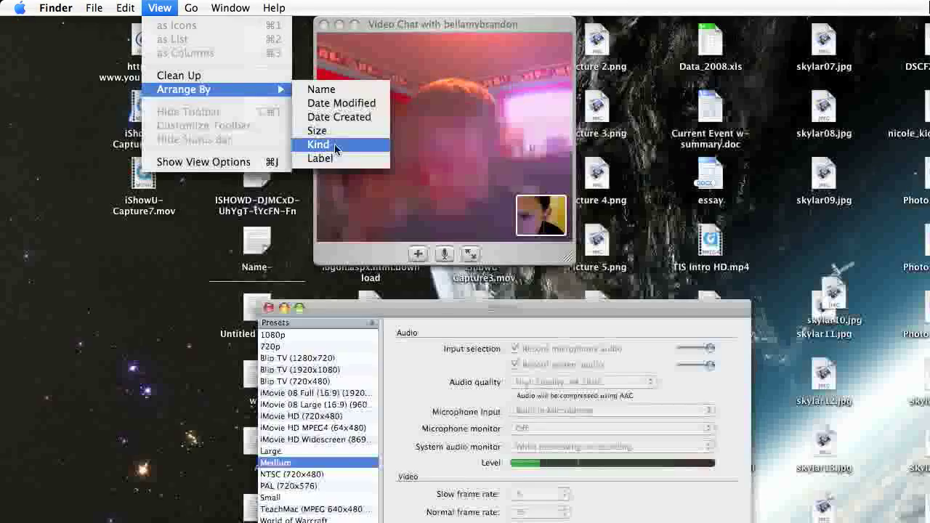
pyautogui.click(319, 144)
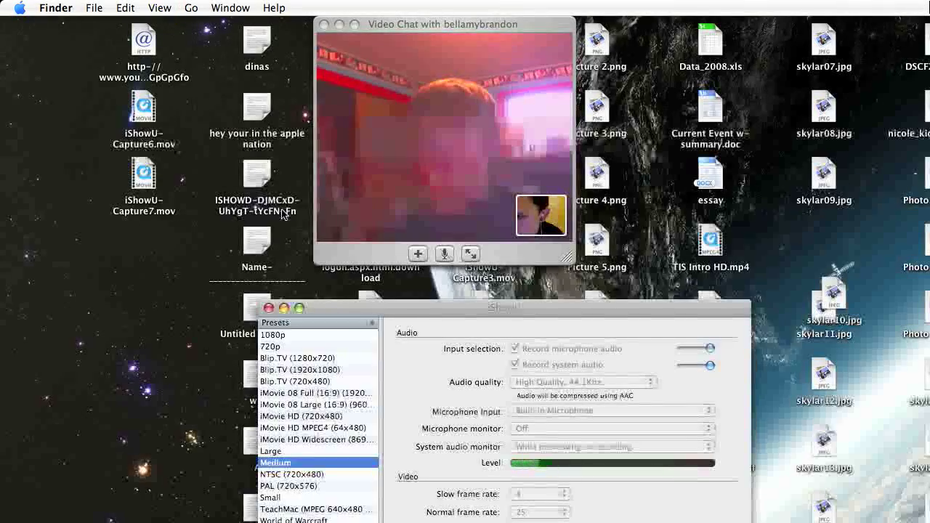